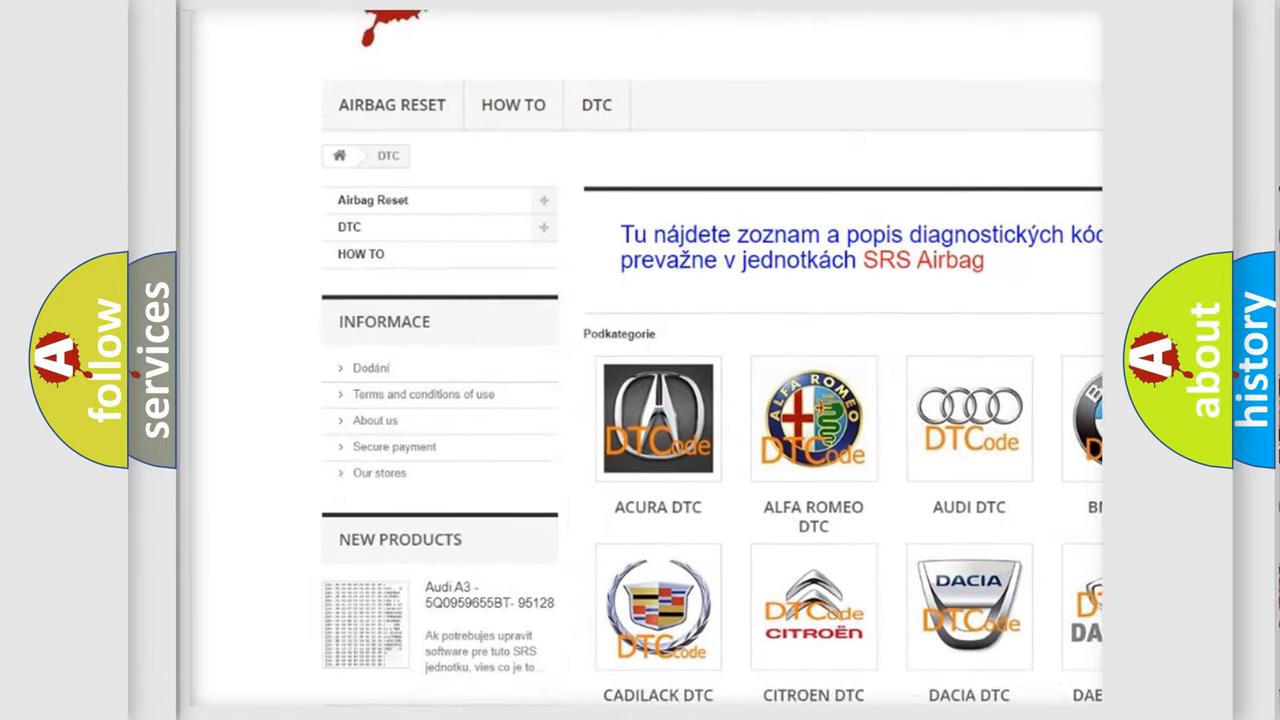
{"action": "scroll", "scroll_direction": "down", "scroll_amount": 3}
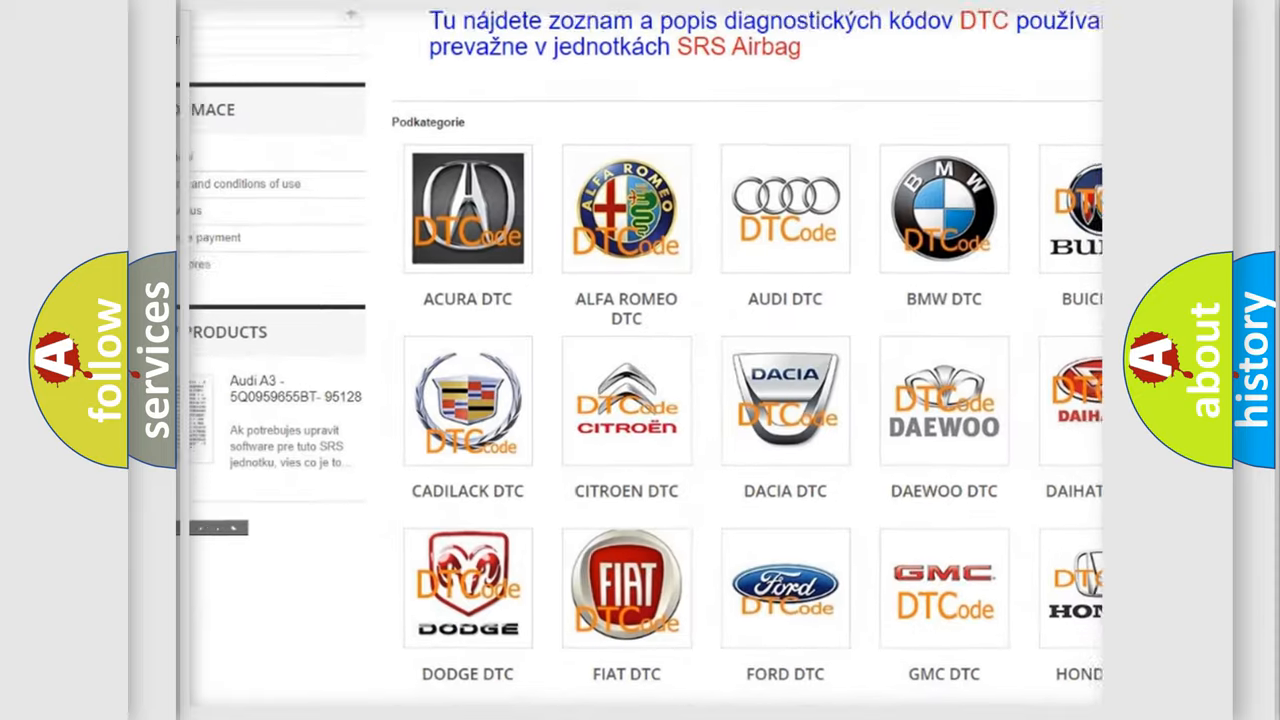
{"action": "scroll", "scroll_direction": "down", "scroll_amount": 3}
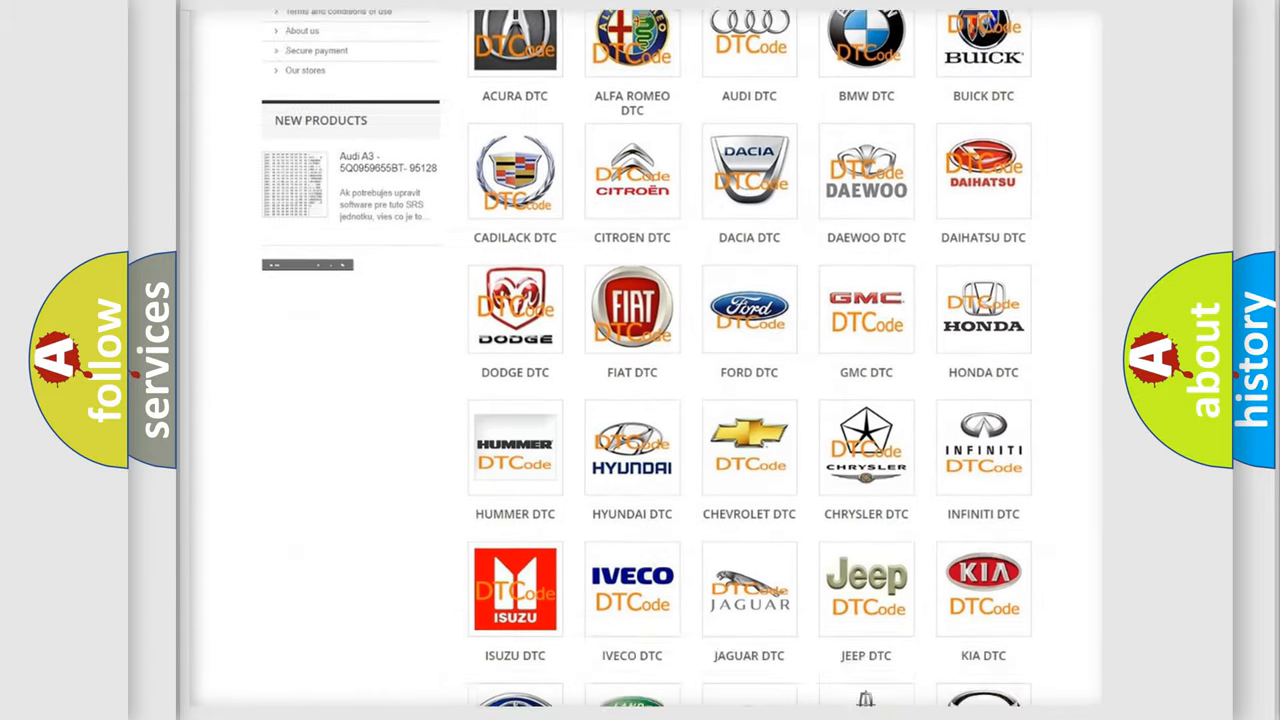
{"action": "scroll", "scroll_direction": "down", "scroll_amount": 3}
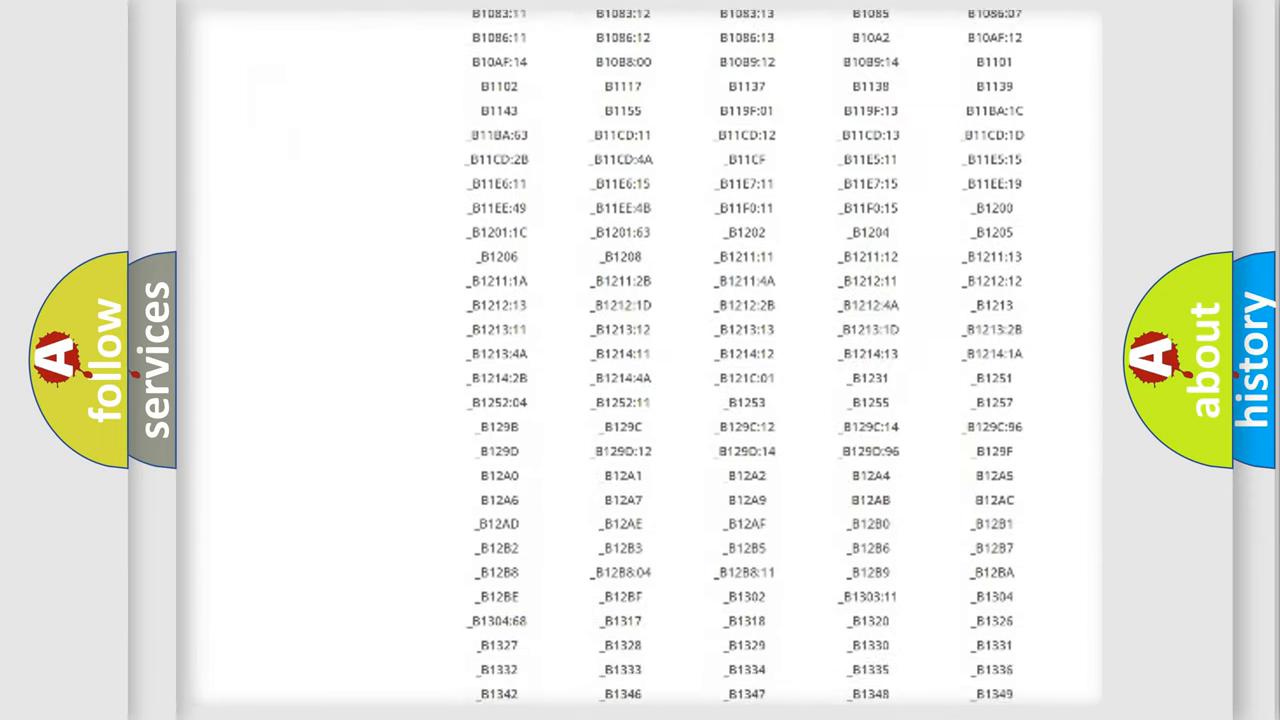
{"action": "scroll", "scroll_direction": "down", "scroll_amount": 3}
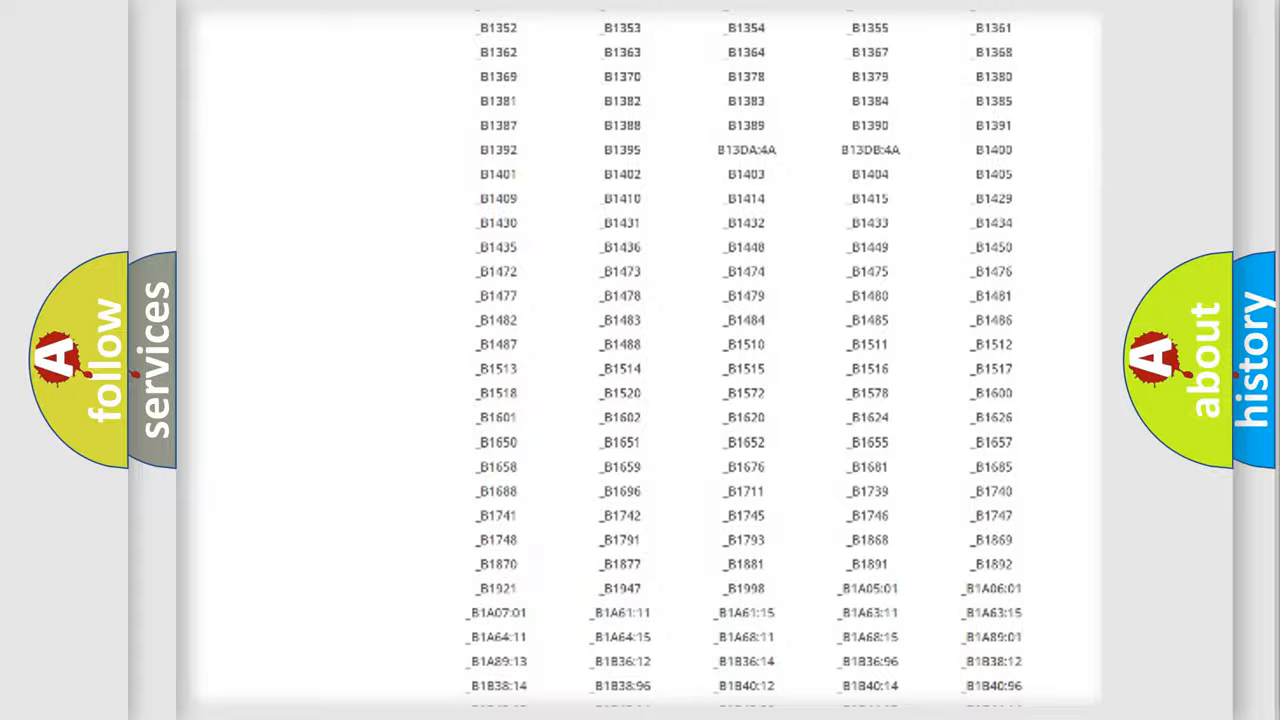